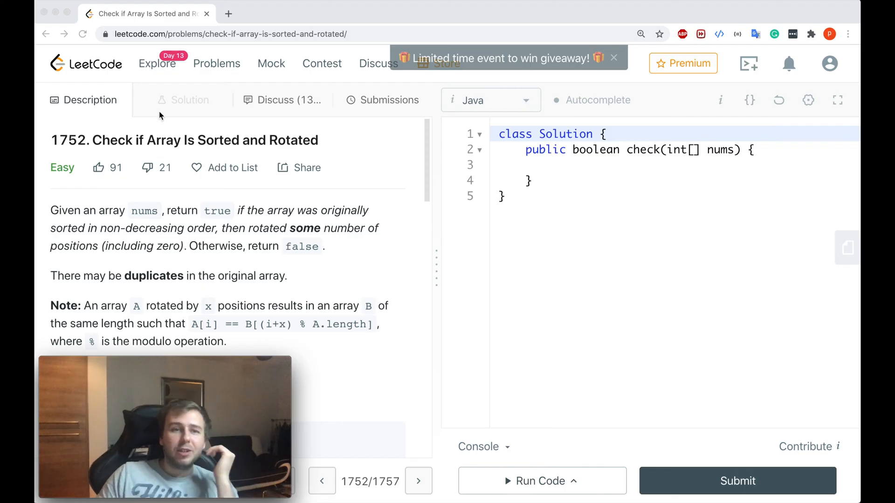
Step: Highlight 'Sorted' in the title and the rotation wording and amount in Example 1
{"action": "scroll", "scroll_direction": "down", "scroll_amount": 3}
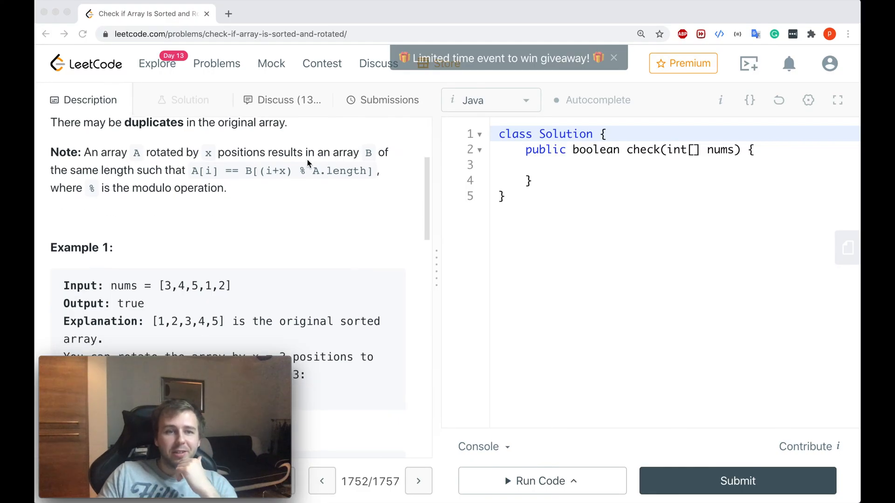
{"action": "scroll", "scroll_direction": "down", "scroll_amount": 3}
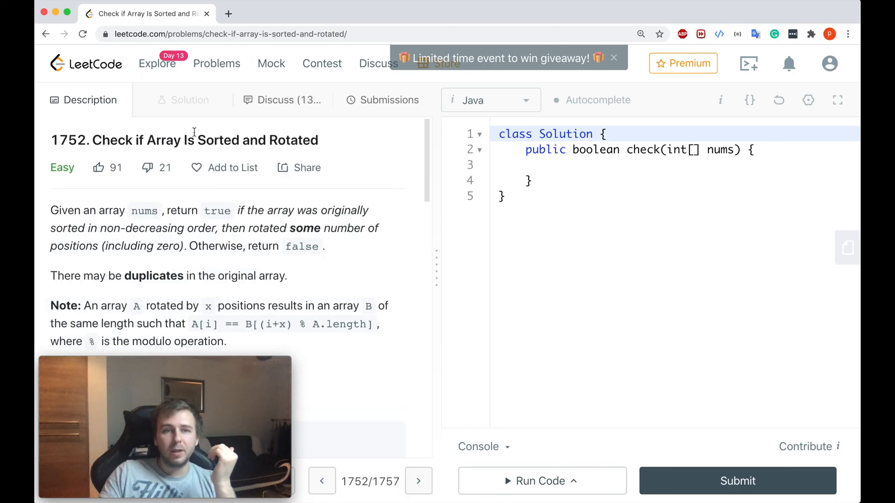
{"action": "double_click", "coordinate": [216, 140]}
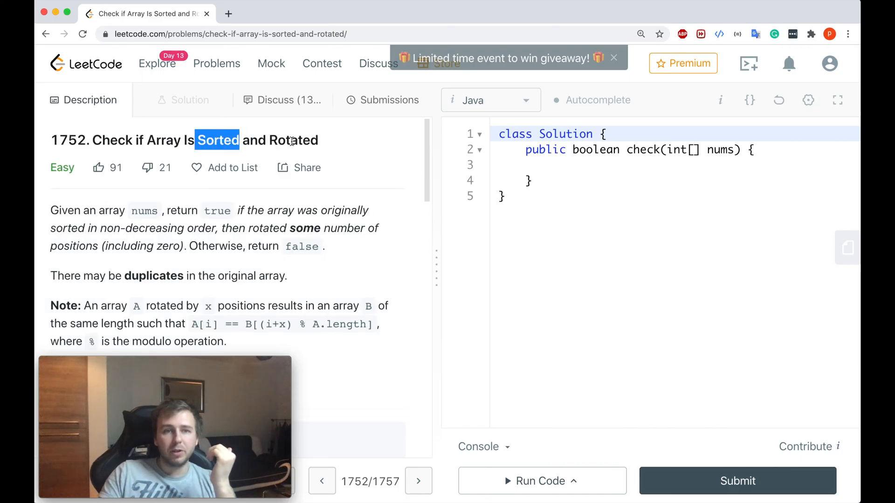
{"action": "scroll", "scroll_direction": "down", "scroll_amount": 3}
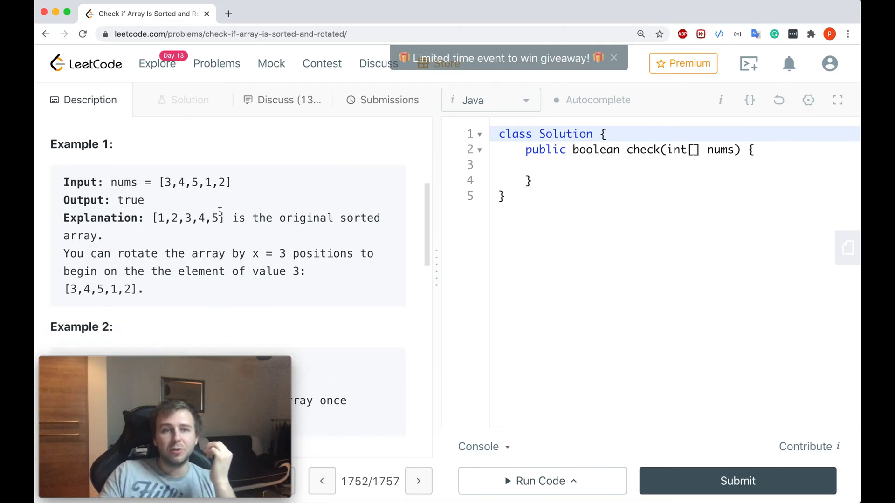
{"action": "double_click", "coordinate": [188, 217]}
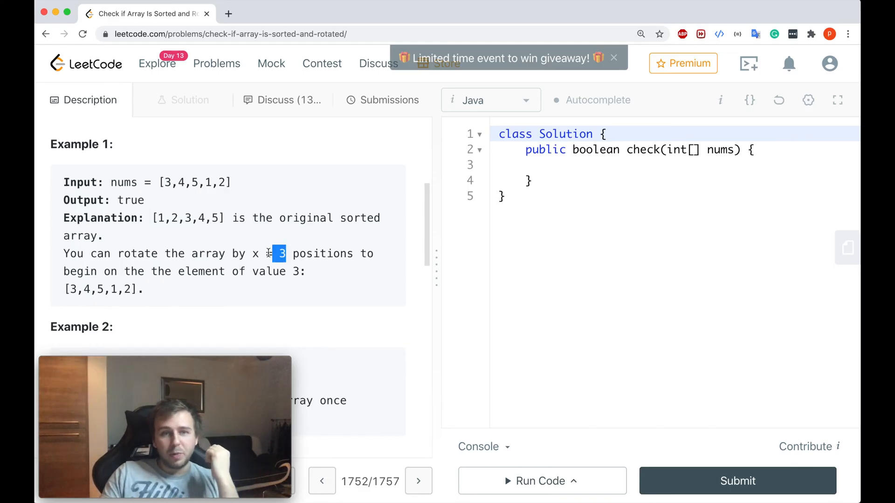
{"action": "left_click_drag", "start_coordinate": [279, 253], "coordinate": [251, 254]}
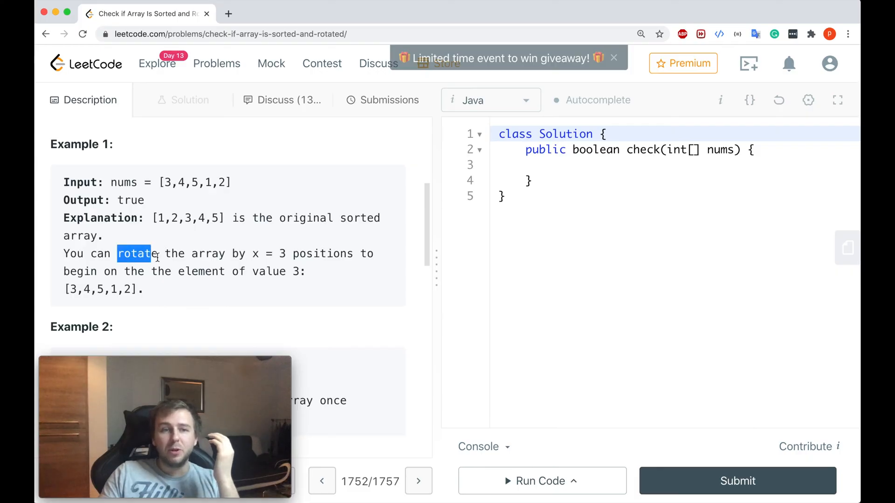
{"action": "double_click", "coordinate": [279, 253]}
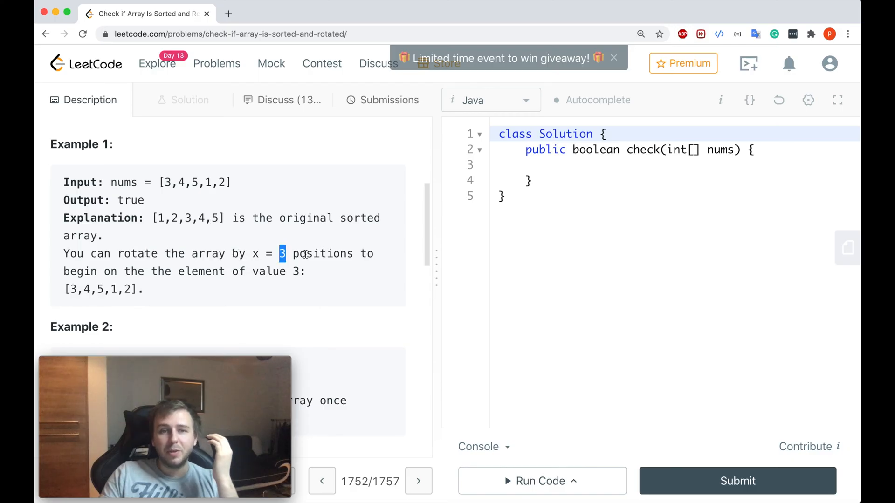
{"action": "double_click", "coordinate": [323, 254]}
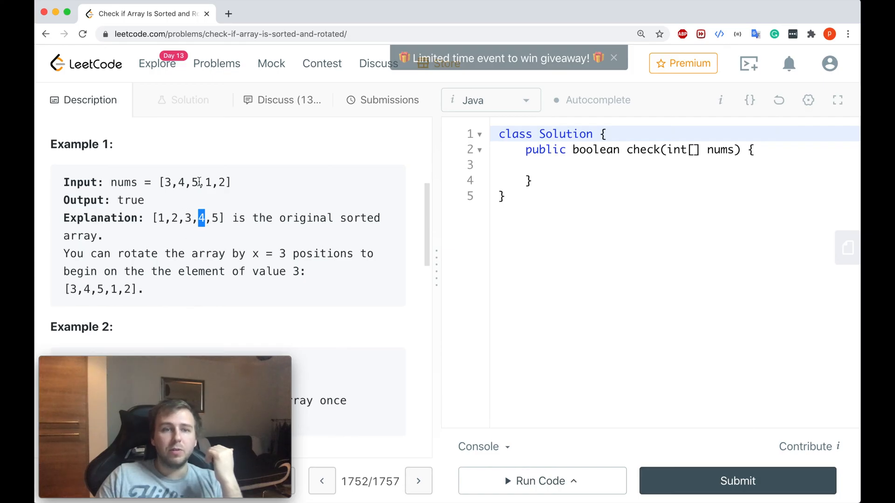
Step: Widen the code editor, then highlight rotation amount 3 and the first input element 3
{"action": "left_click_drag", "start_coordinate": [161, 182], "coordinate": [231, 182]}
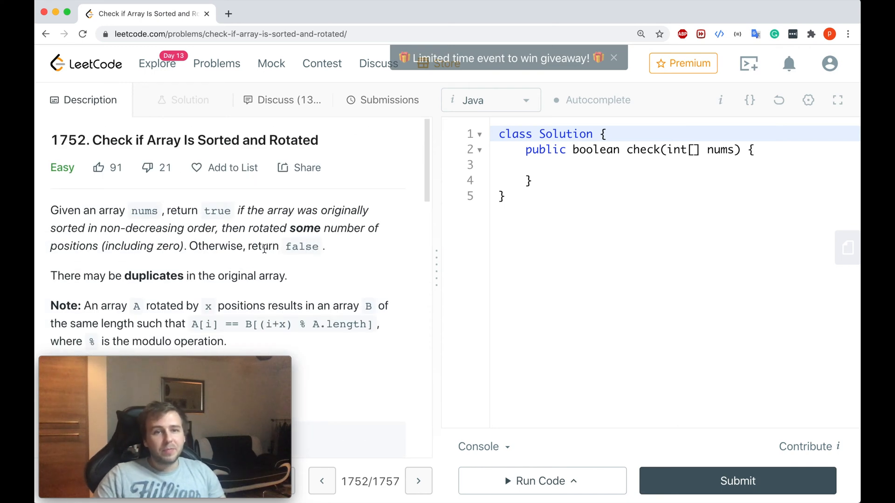
{"action": "scroll", "scroll_direction": "down", "scroll_amount": 3}
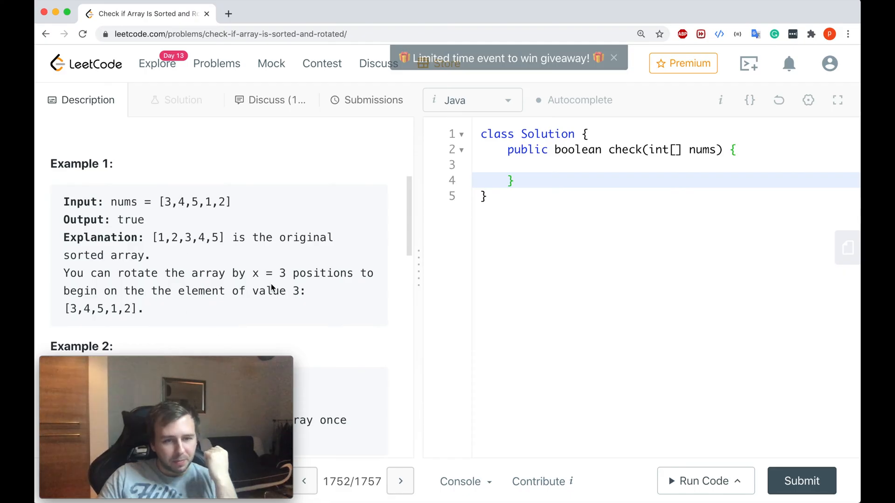
{"action": "left_click_drag", "start_coordinate": [251, 273], "coordinate": [291, 273]}
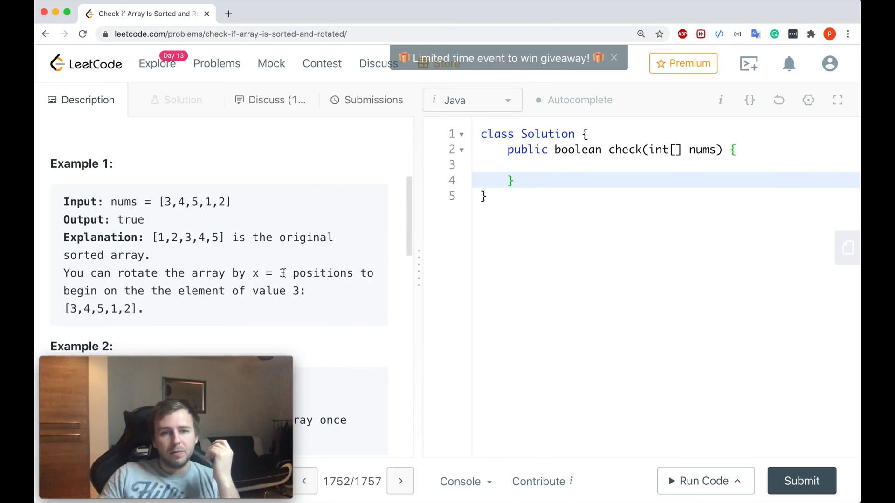
{"action": "double_click", "coordinate": [280, 273]}
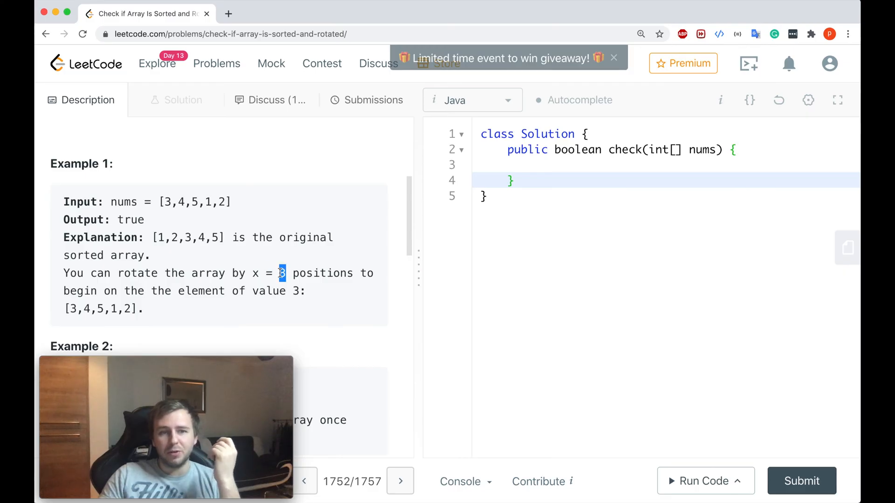
{"action": "mouse_move", "coordinate": [234, 248]}
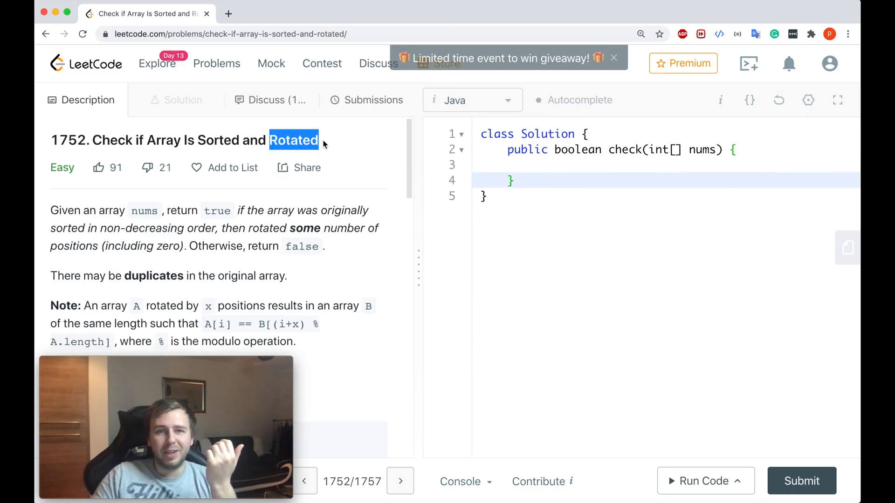
{"action": "scroll", "scroll_direction": "down", "scroll_amount": 3}
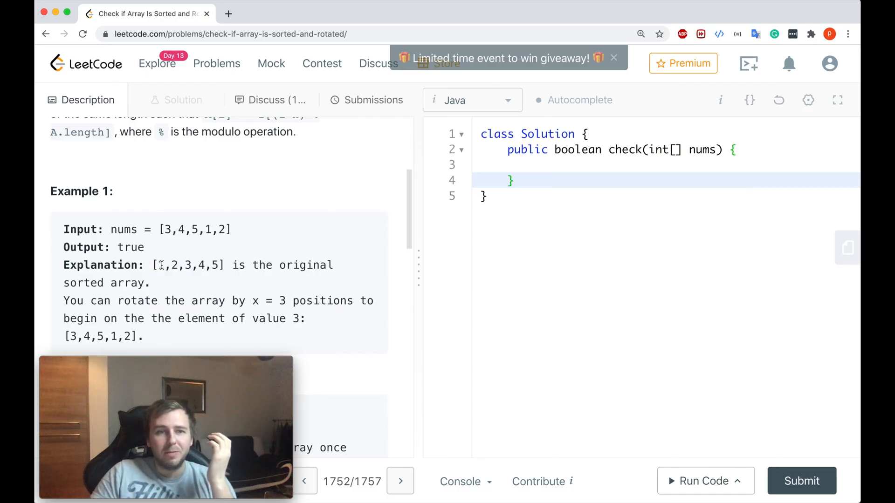
{"action": "left_click_drag", "start_coordinate": [149, 264], "coordinate": [227, 264]}
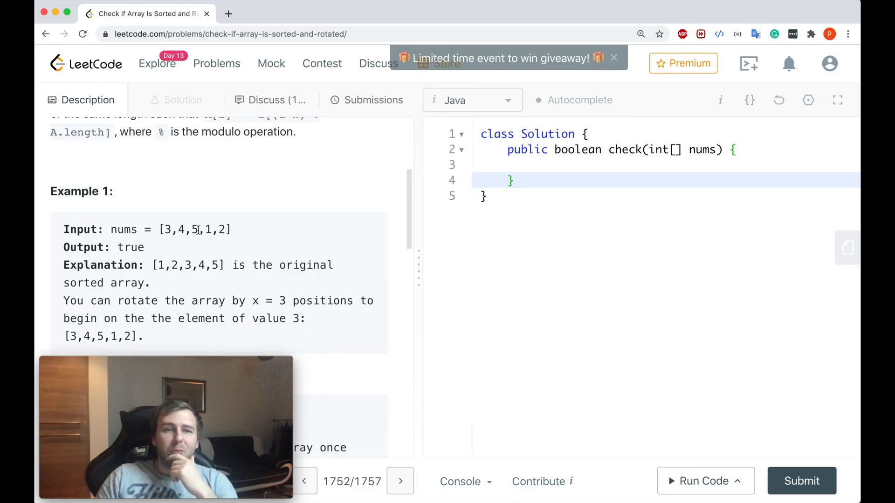
{"action": "double_click", "coordinate": [193, 229]}
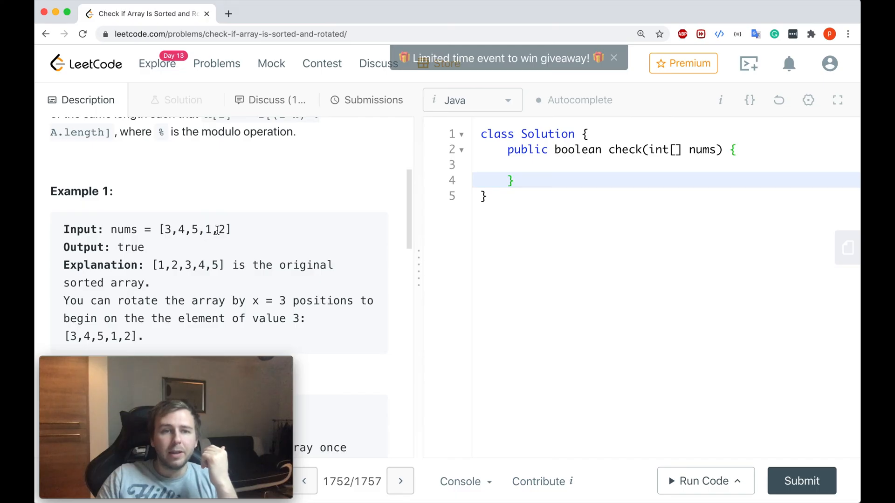
{"action": "double_click", "coordinate": [220, 229]}
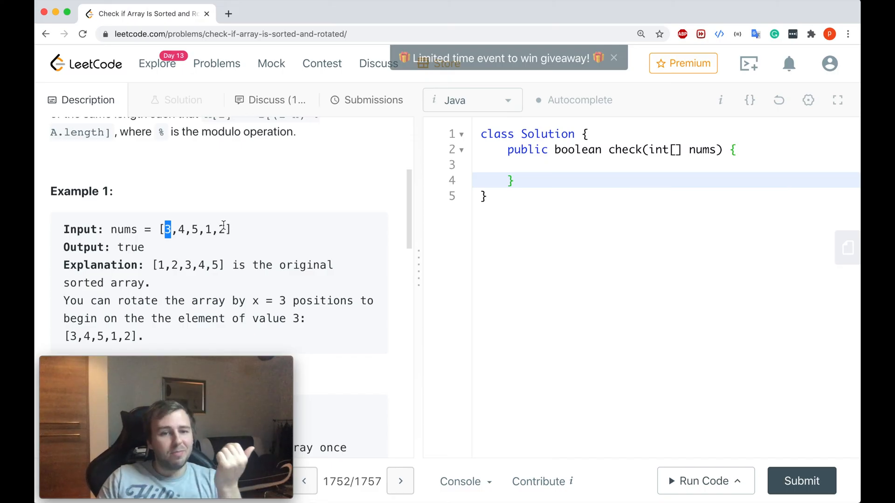
{"action": "mouse_move", "coordinate": [562, 196]}
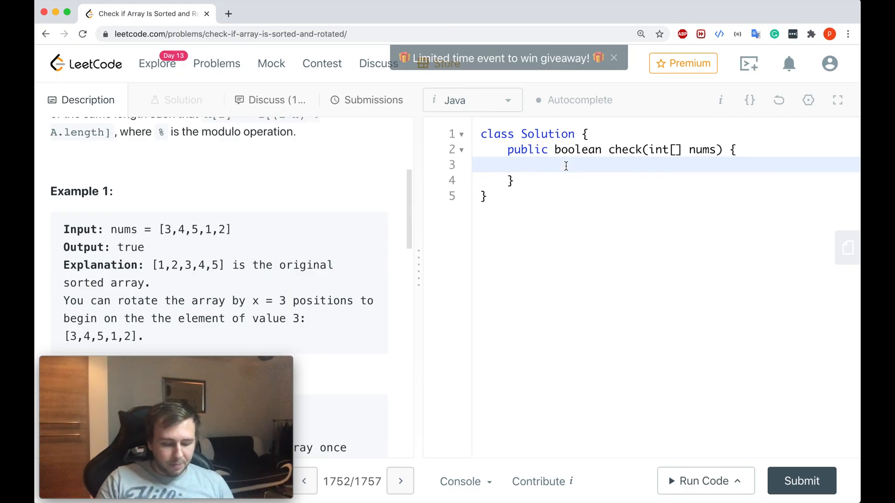
Step: Type 'int count = 0', the for-loop header over i, and nums.length for the modulo
{"action": "type", "text": "int count = 0"}
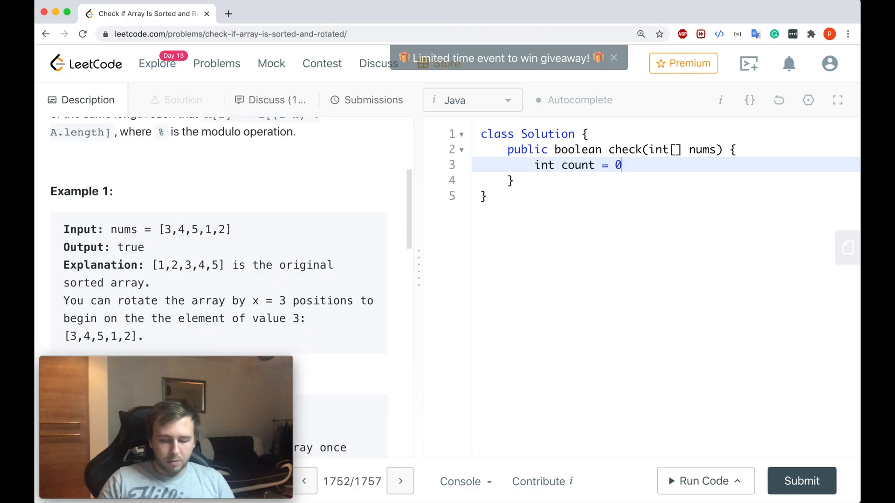
{"action": "type", "text": "for (int i = 0; i < nums.length; i++) {"}
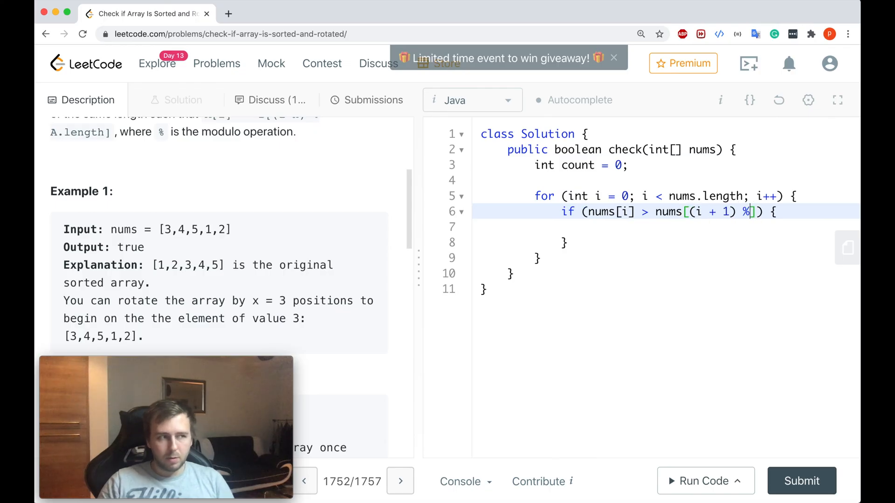
{"action": "type", "text": "nums.length"}
{"action": "type", "text": "return true;"}
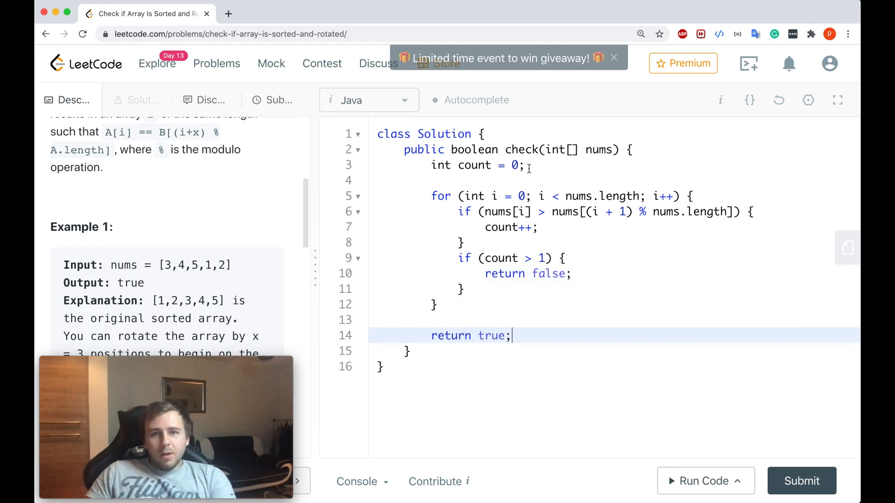
{"action": "left_click", "coordinate": [524, 165]}
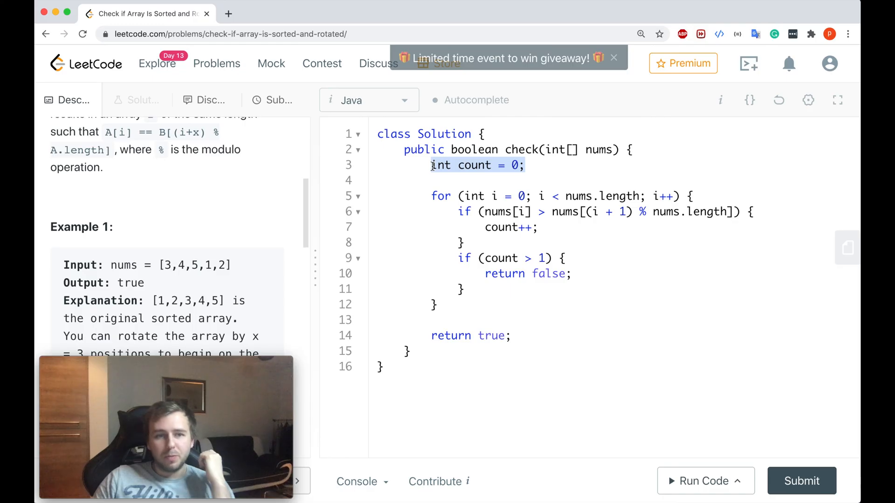
{"action": "double_click", "coordinate": [474, 164]}
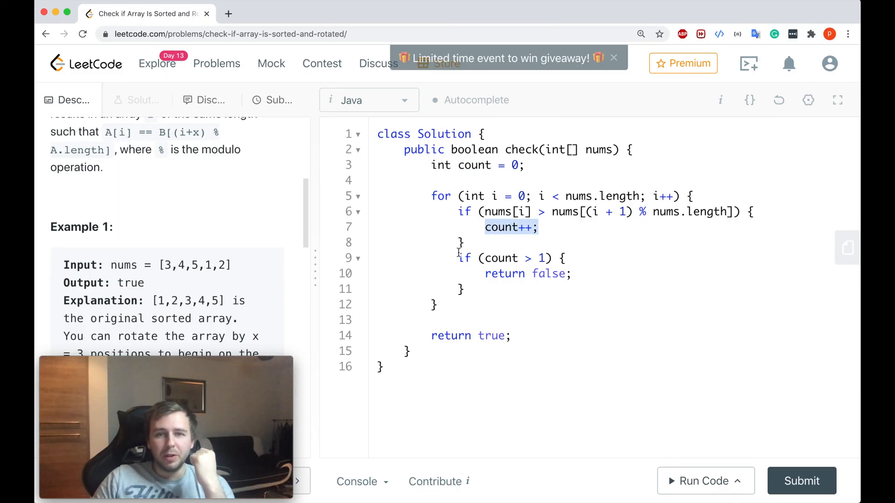
{"action": "left_click_drag", "start_coordinate": [458, 258], "coordinate": [464, 289]}
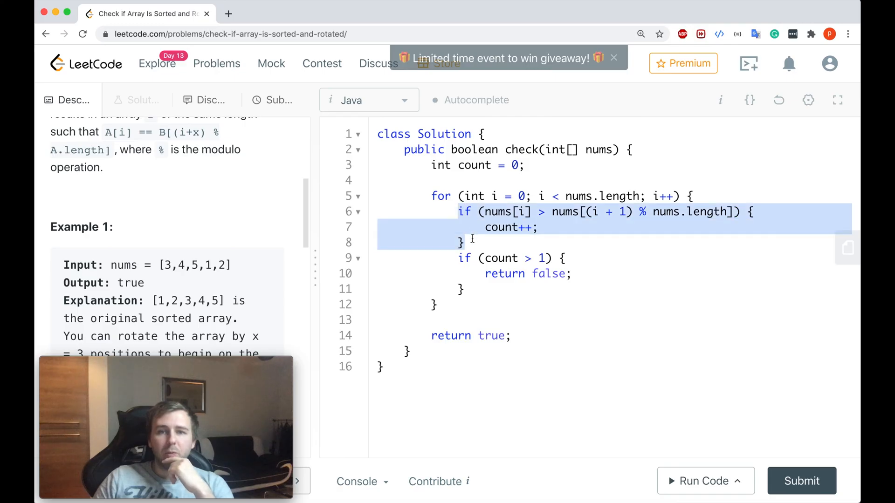
{"action": "left_click", "coordinate": [522, 211]}
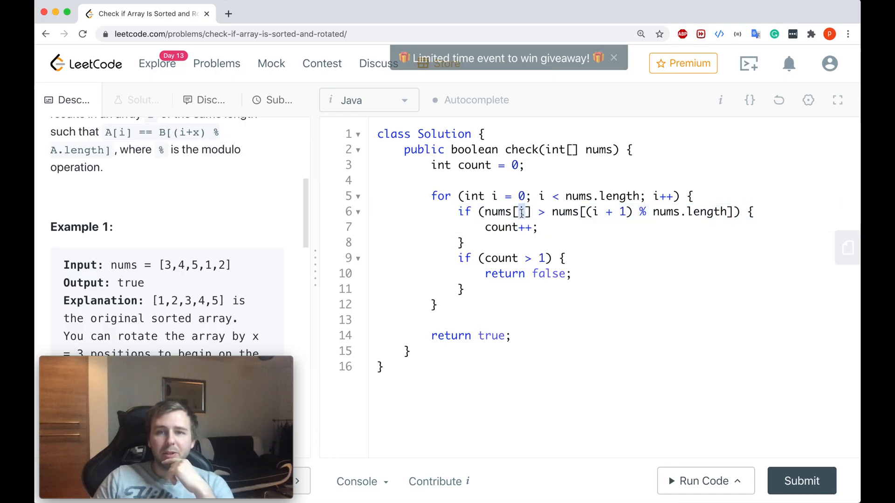
{"action": "double_click", "coordinate": [503, 212]}
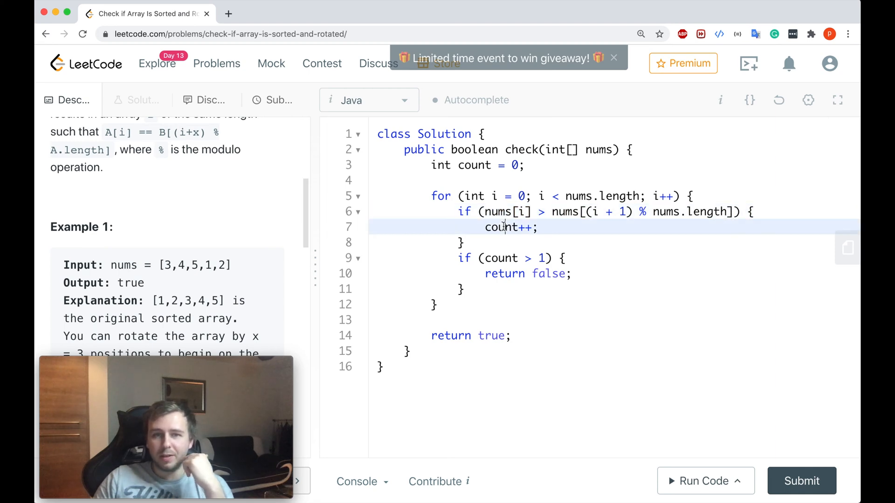
{"action": "double_click", "coordinate": [501, 227]}
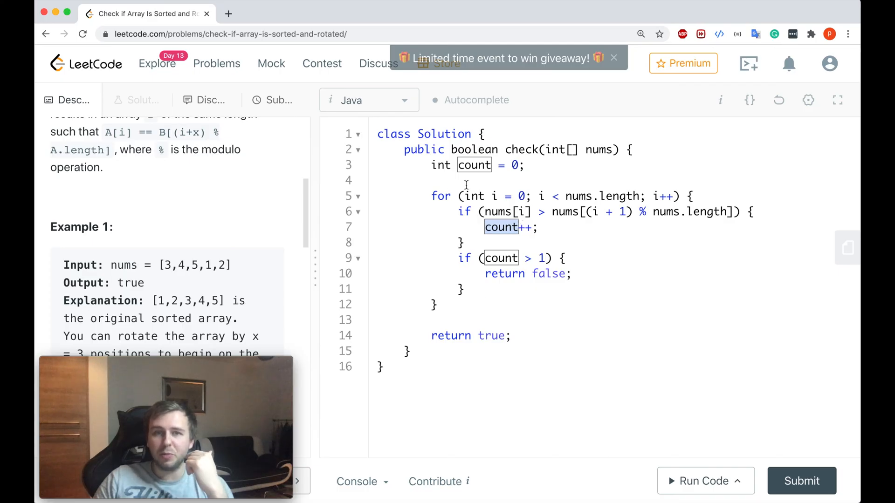
{"action": "left_click_drag", "start_coordinate": [462, 211], "coordinate": [465, 242]}
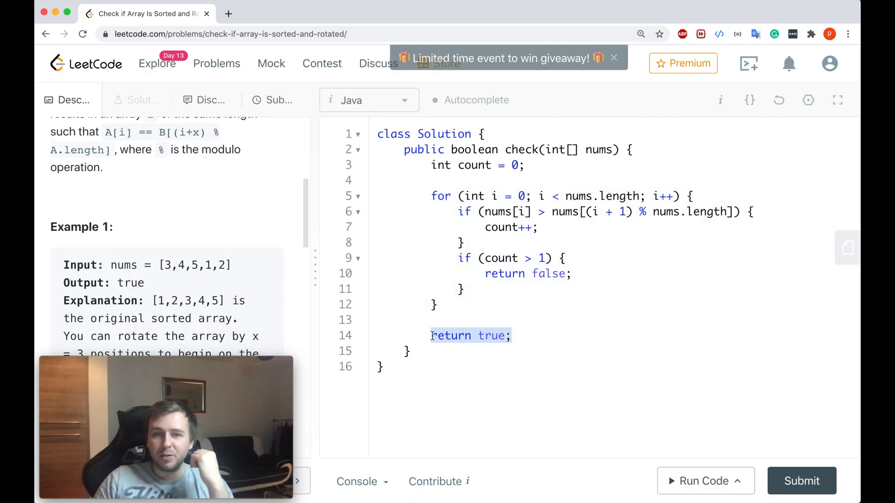
{"action": "left_click", "coordinate": [729, 211]}
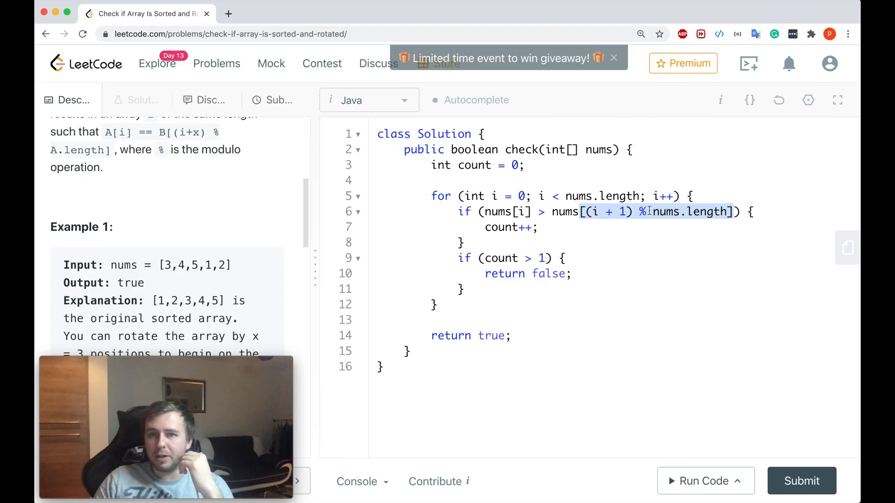
{"action": "left_click", "coordinate": [644, 211]}
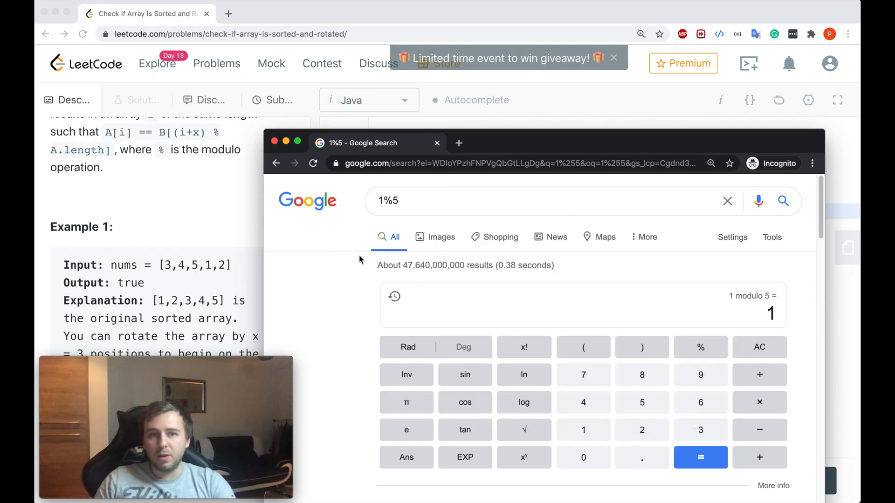
{"action": "mouse_move", "coordinate": [679, 159]}
{"action": "type", "text": "3"}
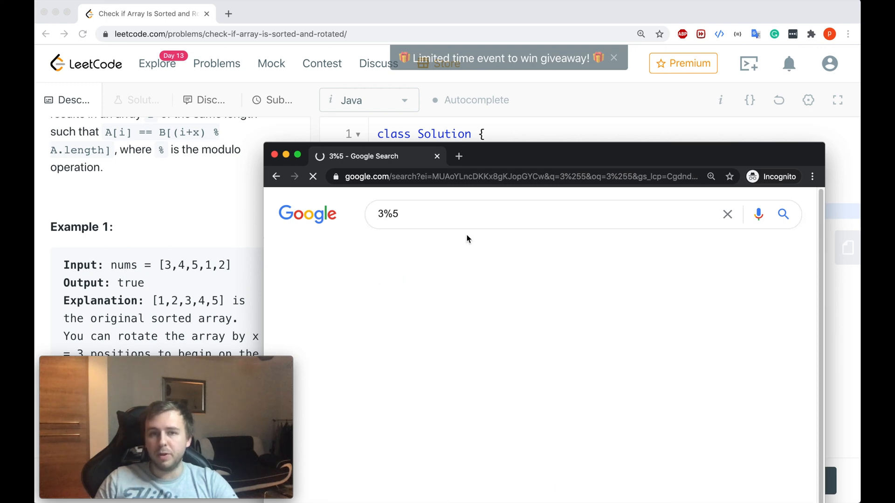
Step: Bring up the Google result for the 3%5 modulo query
{"action": "left_click", "coordinate": [513, 213]}
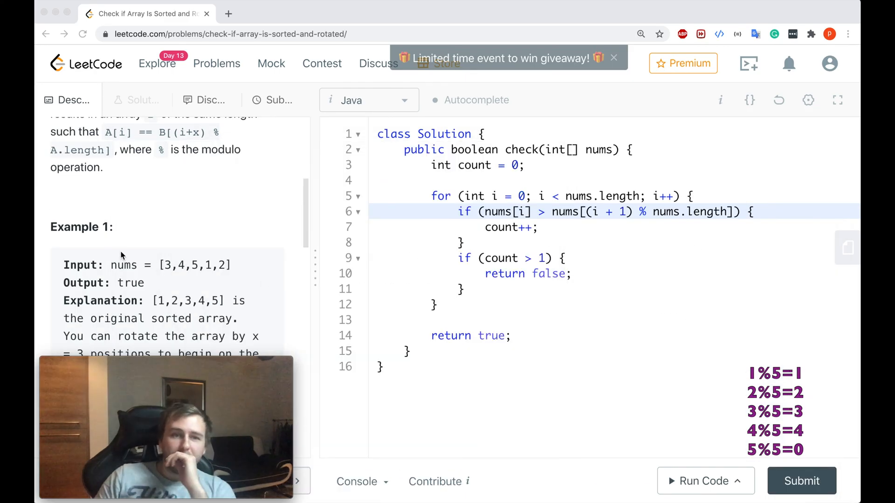
{"action": "double_click", "coordinate": [222, 264]}
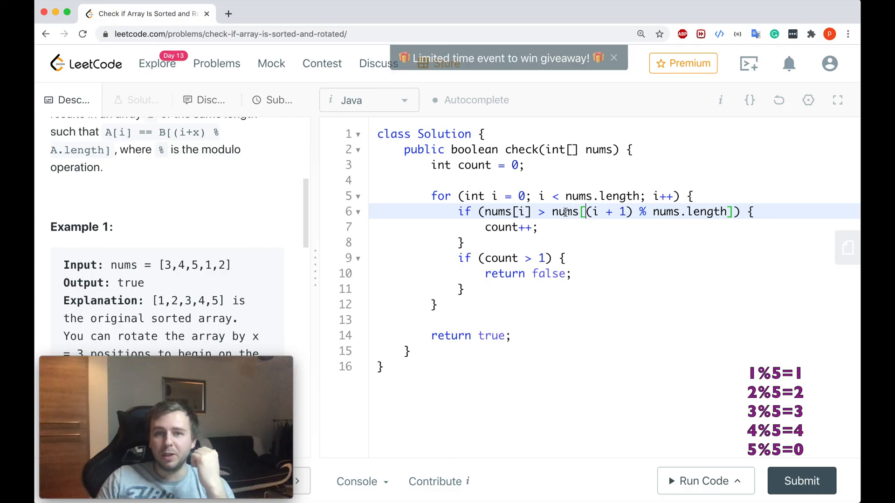
{"action": "left_click_drag", "start_coordinate": [552, 212], "coordinate": [730, 211]}
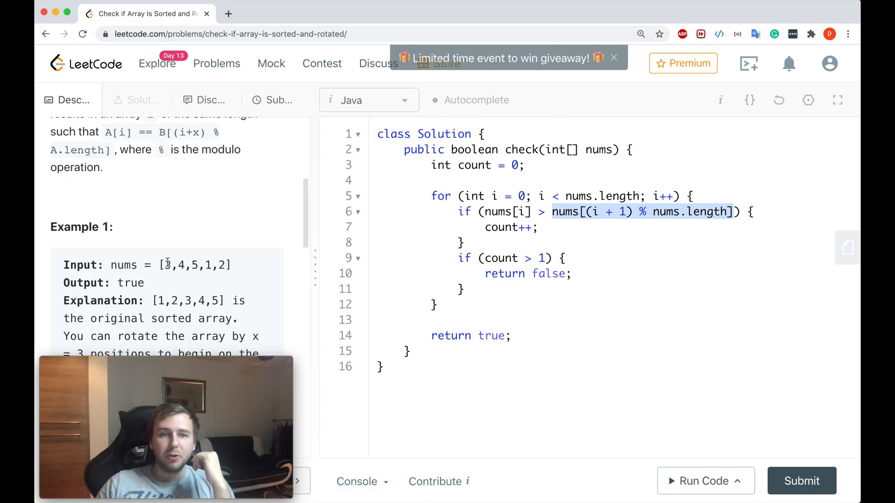
{"action": "double_click", "coordinate": [168, 264]}
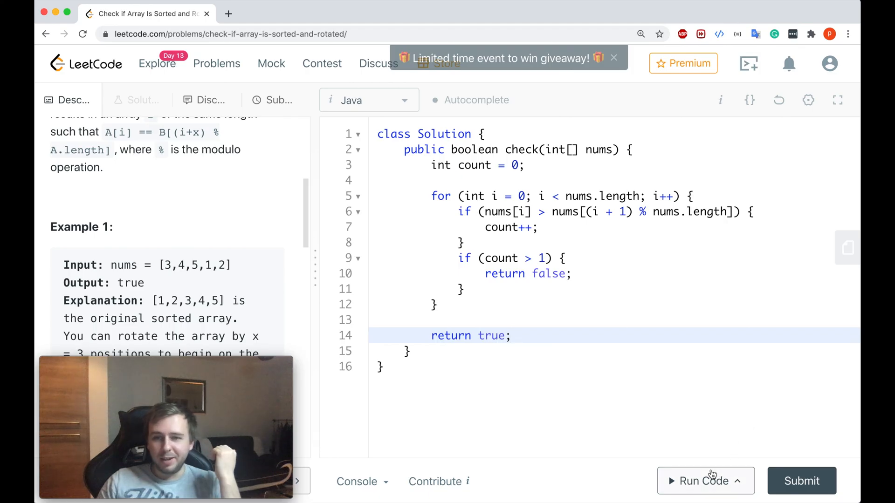
Step: Run and submit the solution, getting Accepted in 0 ms, and widen the results panel
{"action": "left_click", "coordinate": [705, 480]}
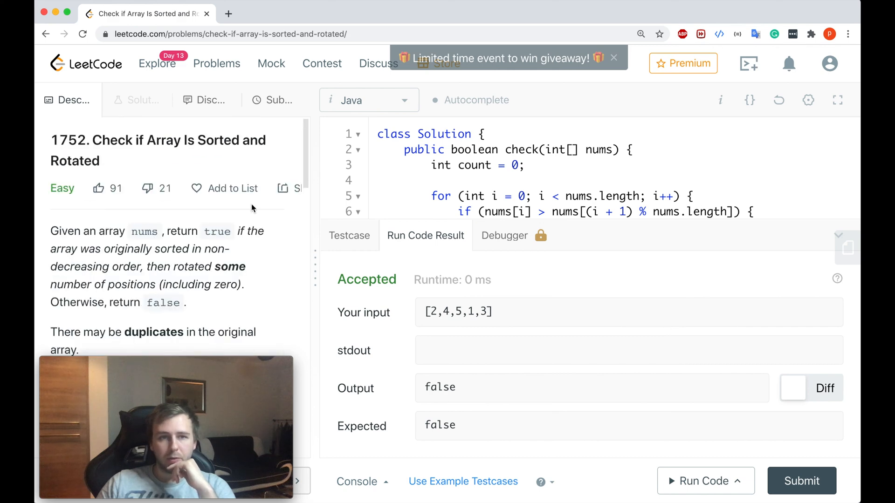
{"action": "left_click", "coordinate": [801, 480]}
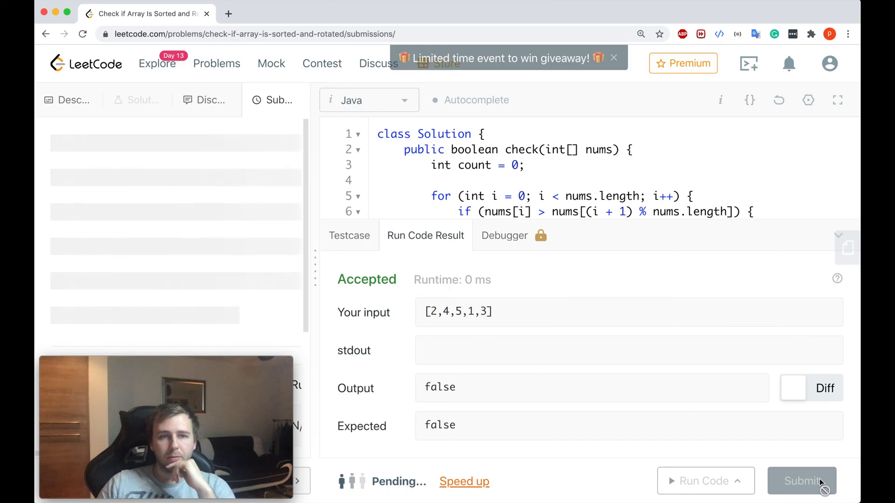
{"action": "left_click", "coordinate": [801, 481]}
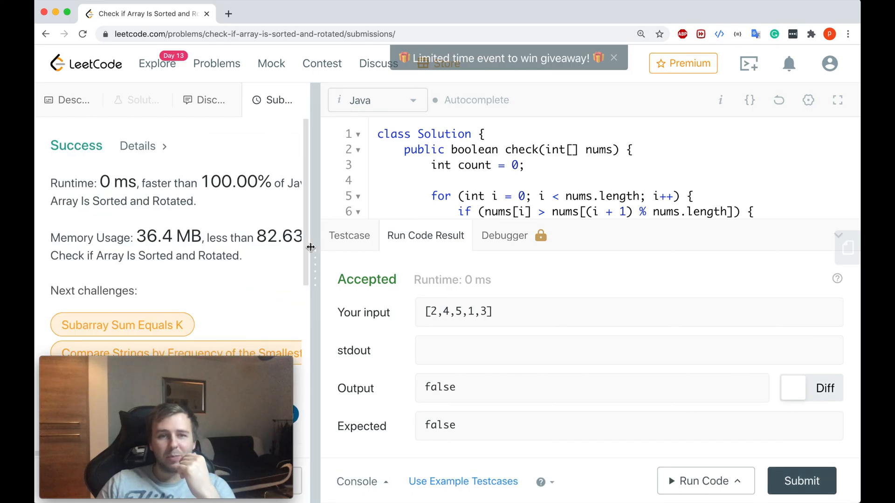
{"action": "left_click_drag", "start_coordinate": [310, 247], "coordinate": [402, 257]}
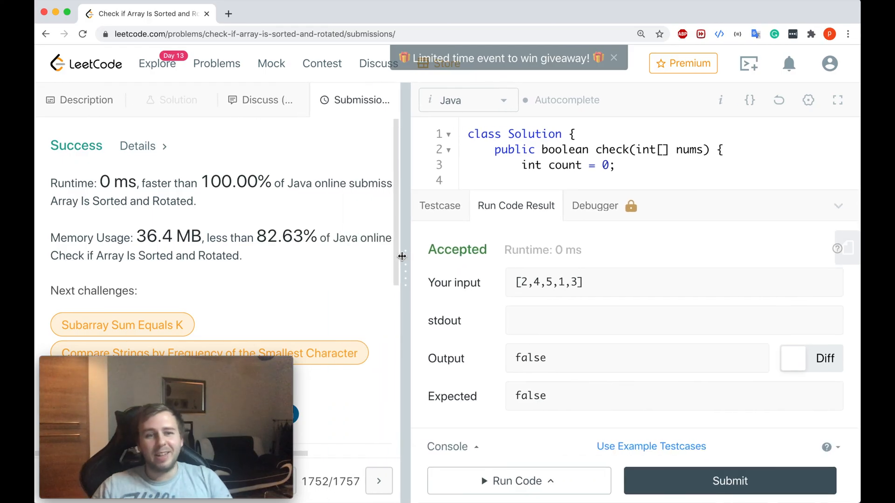